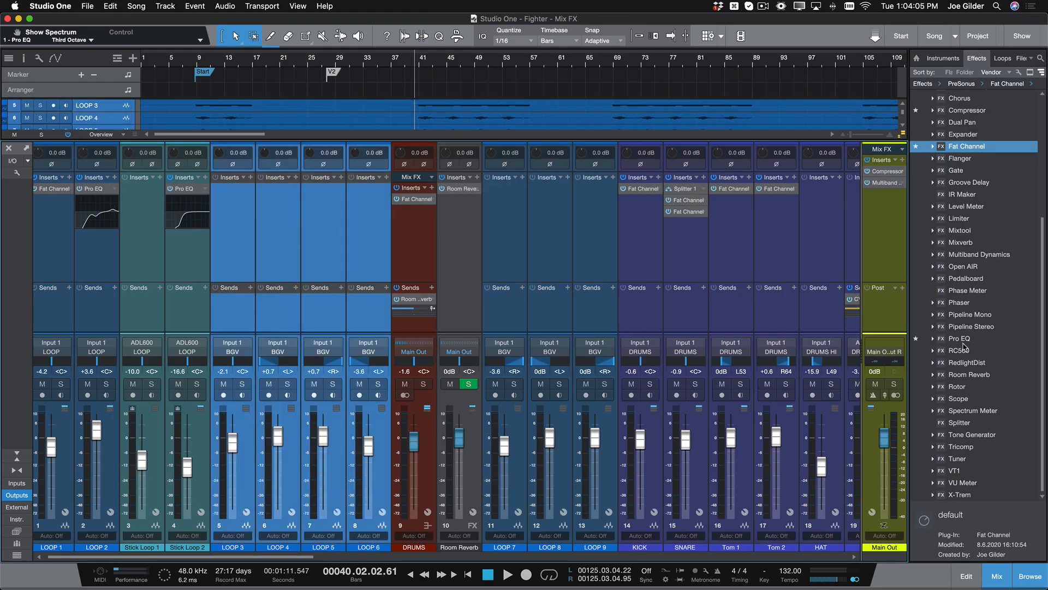
# Step: Preview the Pro EQ on the LOOP 5 channel, then return to the arrangement
pyautogui.click(958, 339)
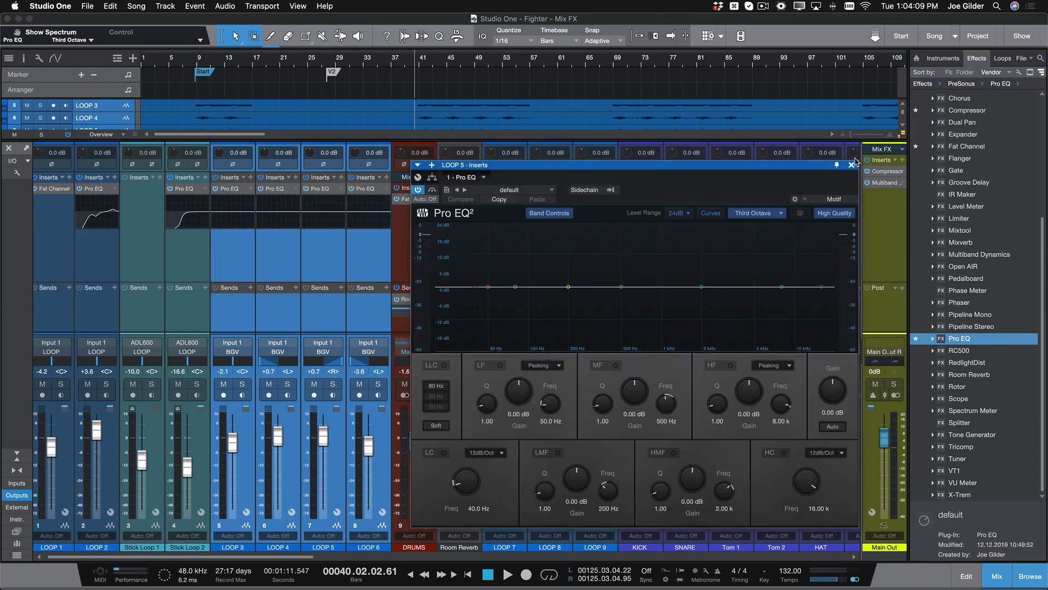
pyautogui.click(852, 164)
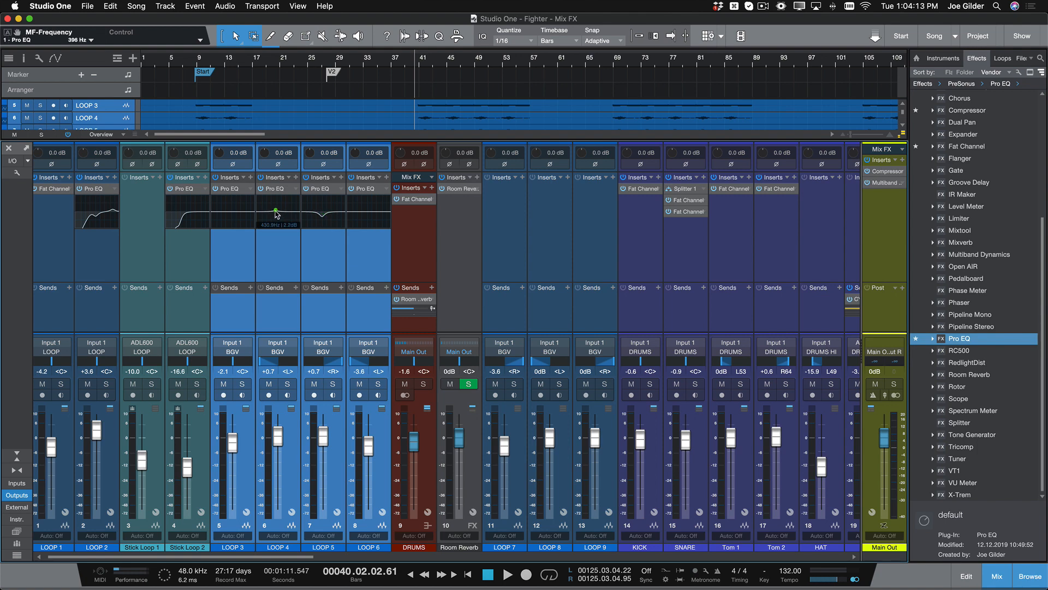
pyautogui.click(996, 580)
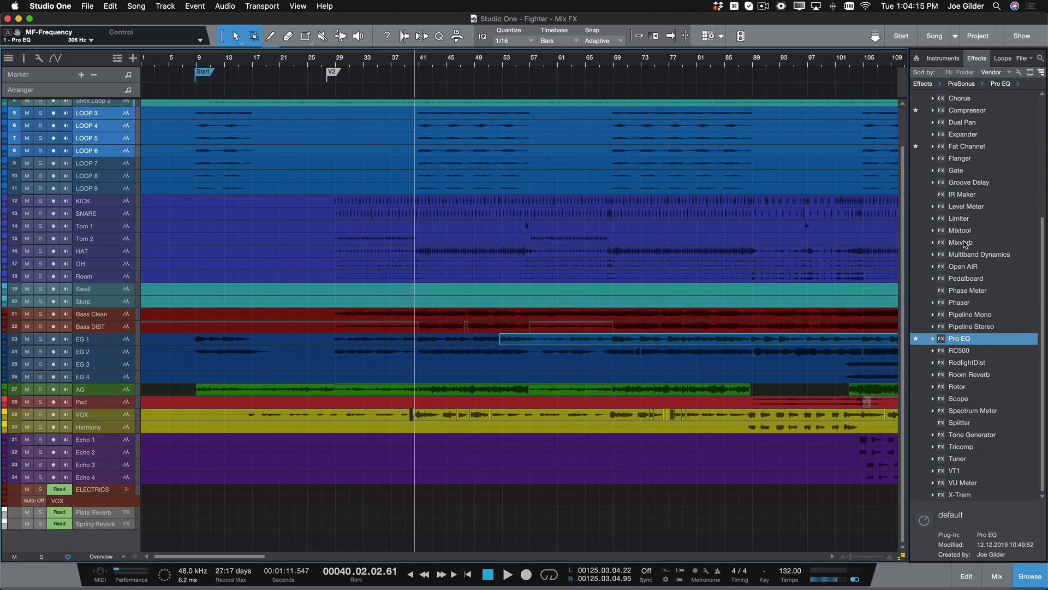
# Step: Open Mixverb on LOOP 9, add RC500 to the main output, and load the Drag and Drop song
pyautogui.doubleClick(962, 242)
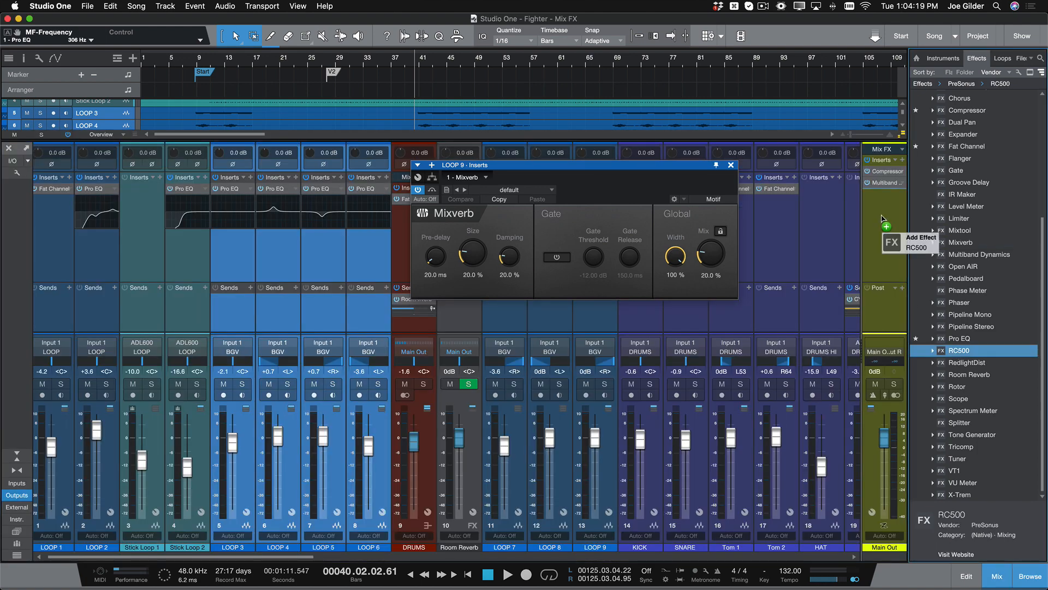
pyautogui.click(941, 59)
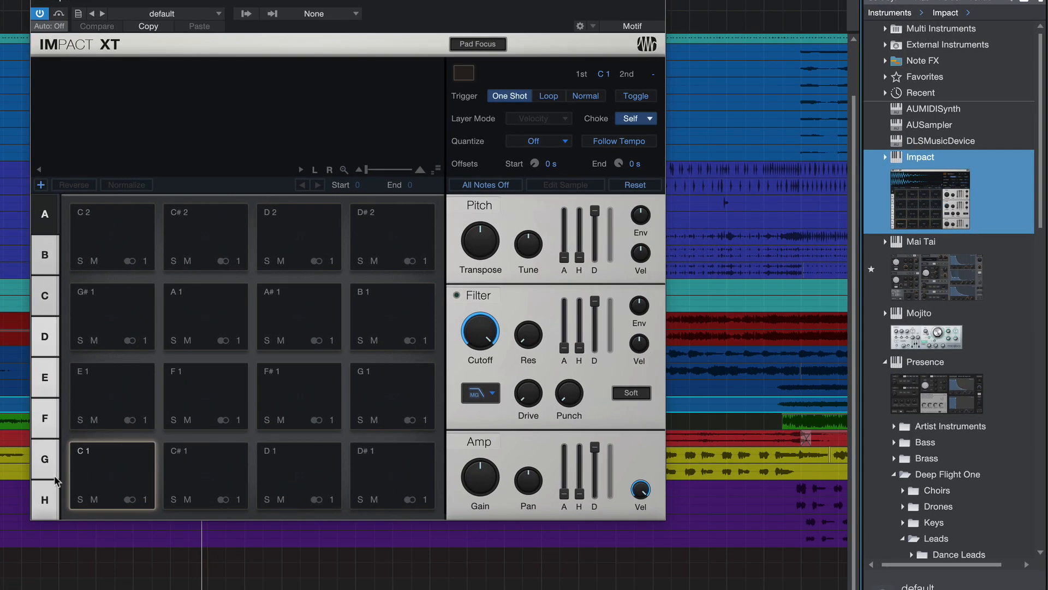
pyautogui.moveTo(239, 453)
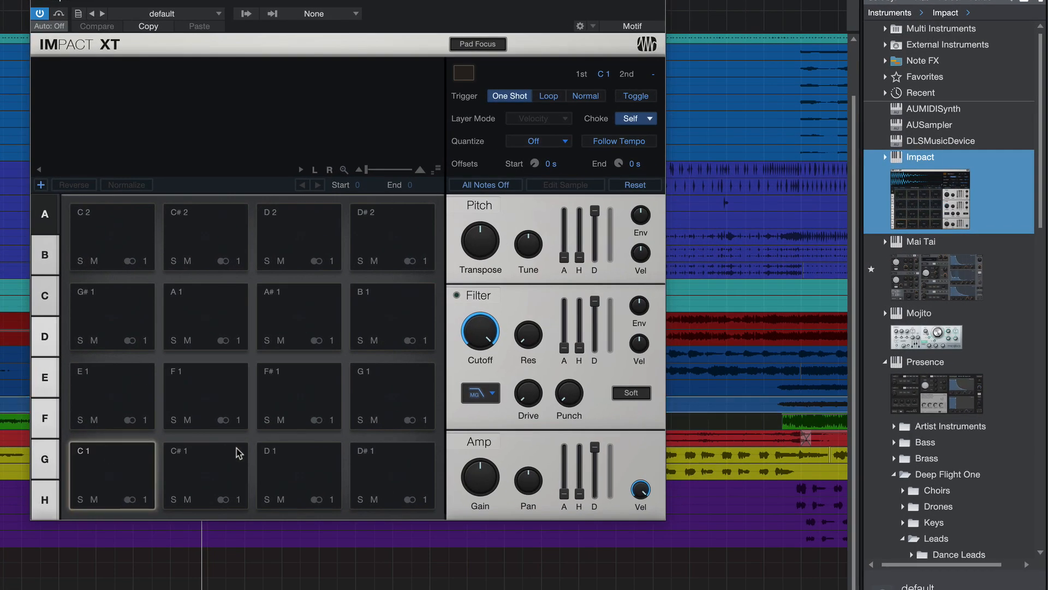
pyautogui.click(885, 157)
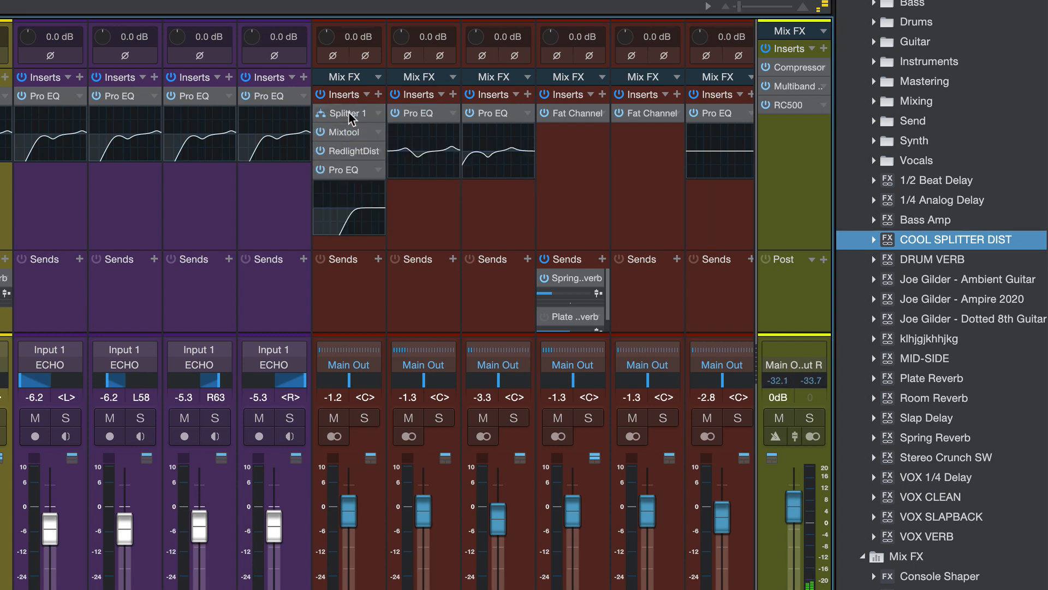
pyautogui.click(342, 113)
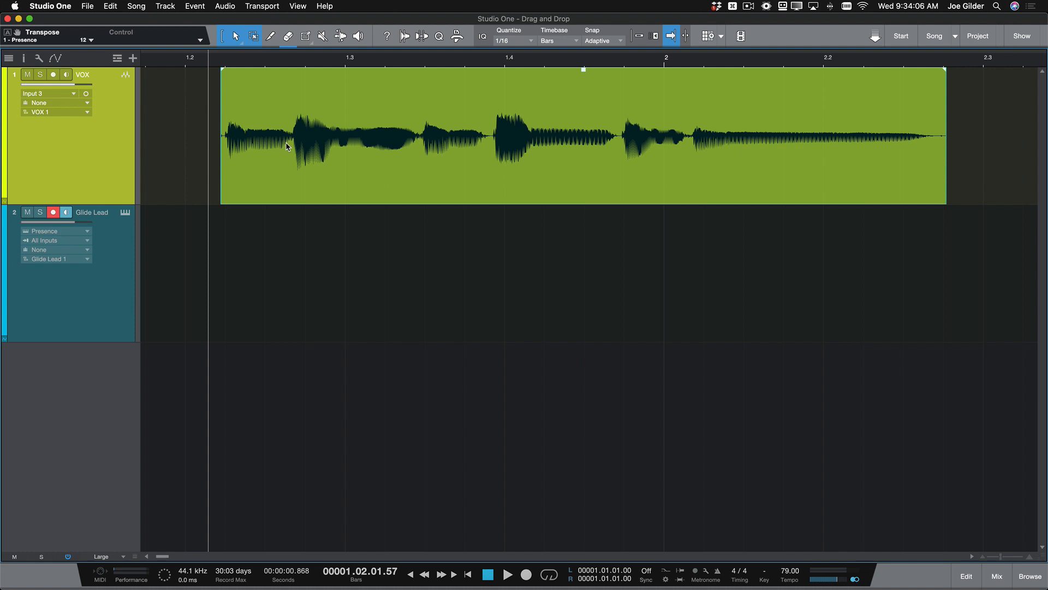
# Step: Extract notes by dragging VOX audio onto Glide Lead, then load the Arranger Track song
pyautogui.click(507, 574)
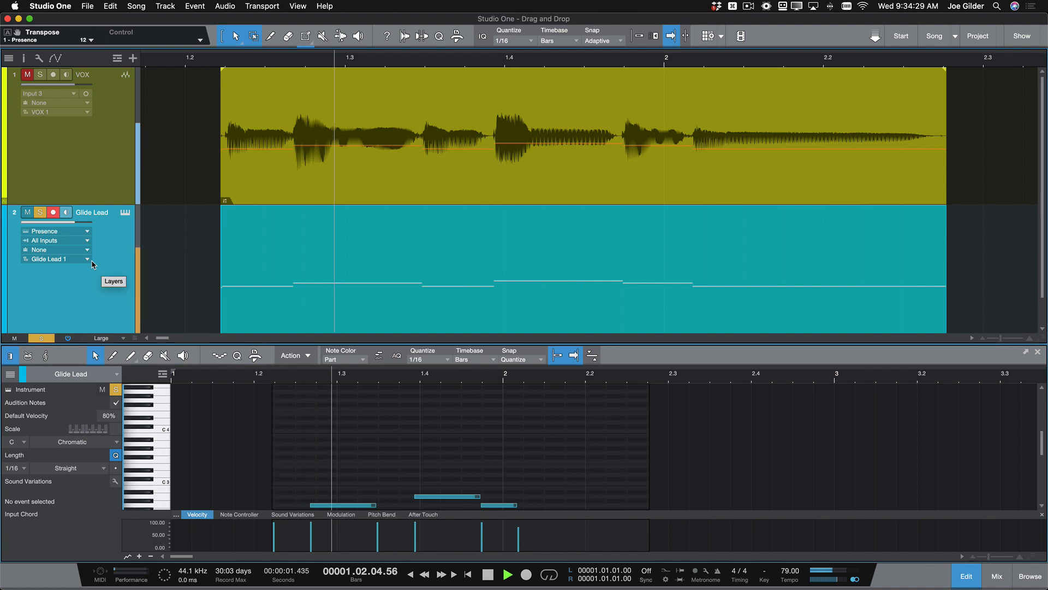
pyautogui.click(507, 574)
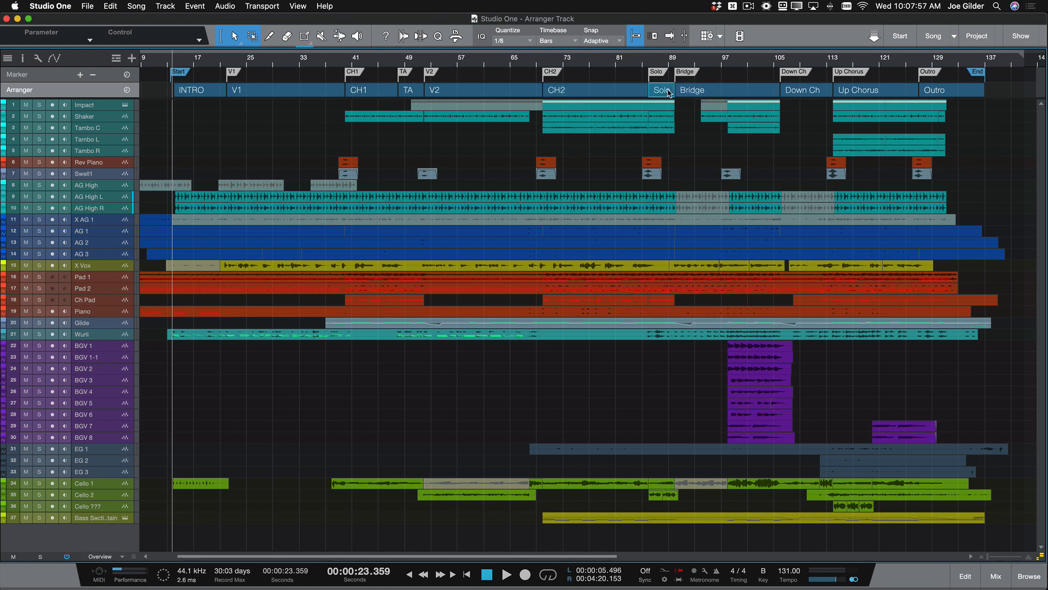
# Step: Move the Solo arranger section so it follows Bridge
pyautogui.click(660, 90)
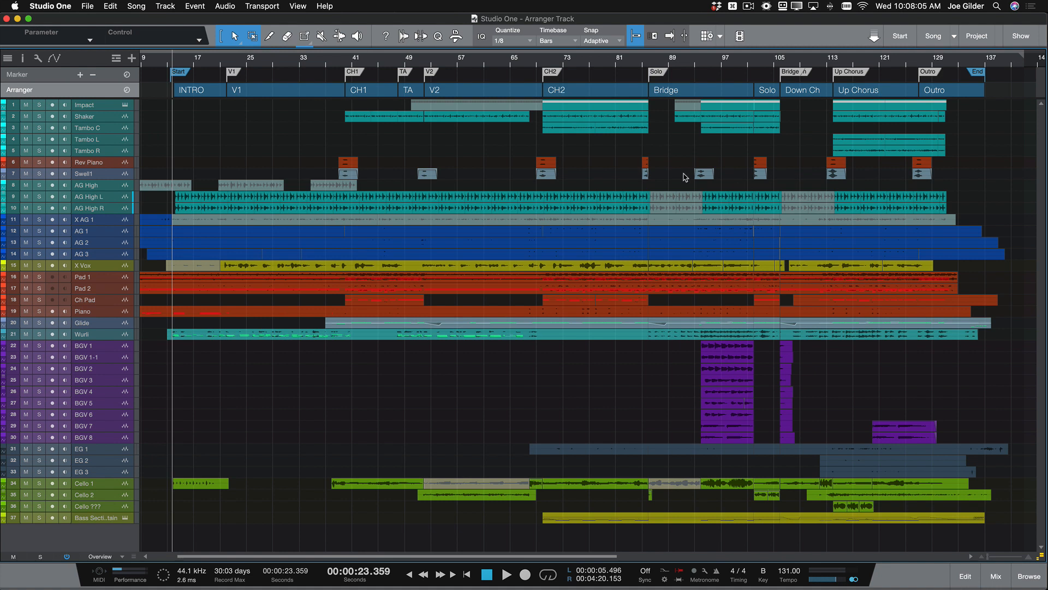
pyautogui.moveTo(757, 146)
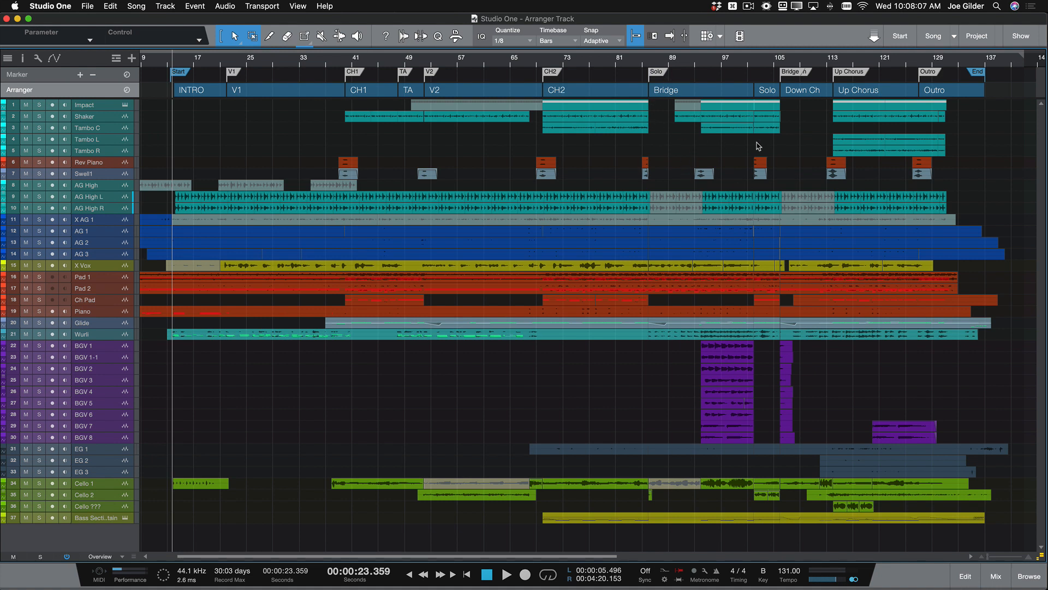
pyautogui.moveTo(829, 83)
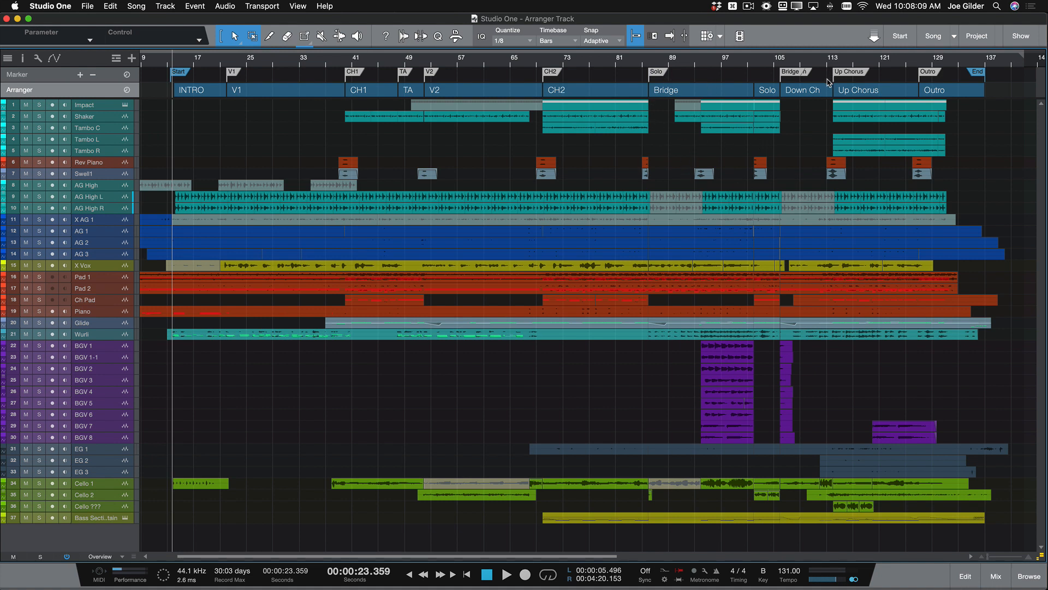
pyautogui.click(685, 89)
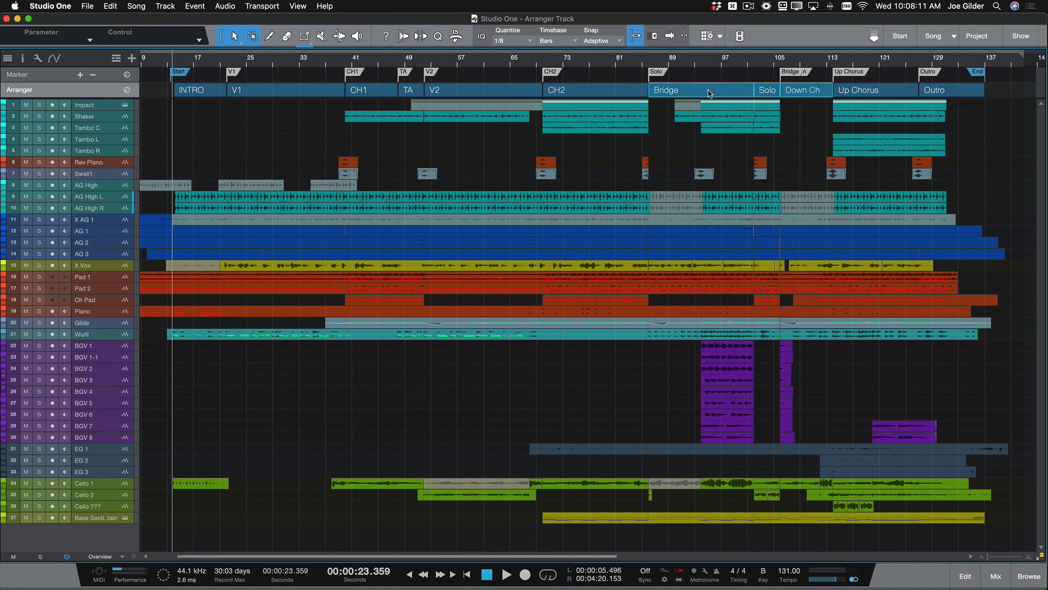
pyautogui.rightClick(556, 90)
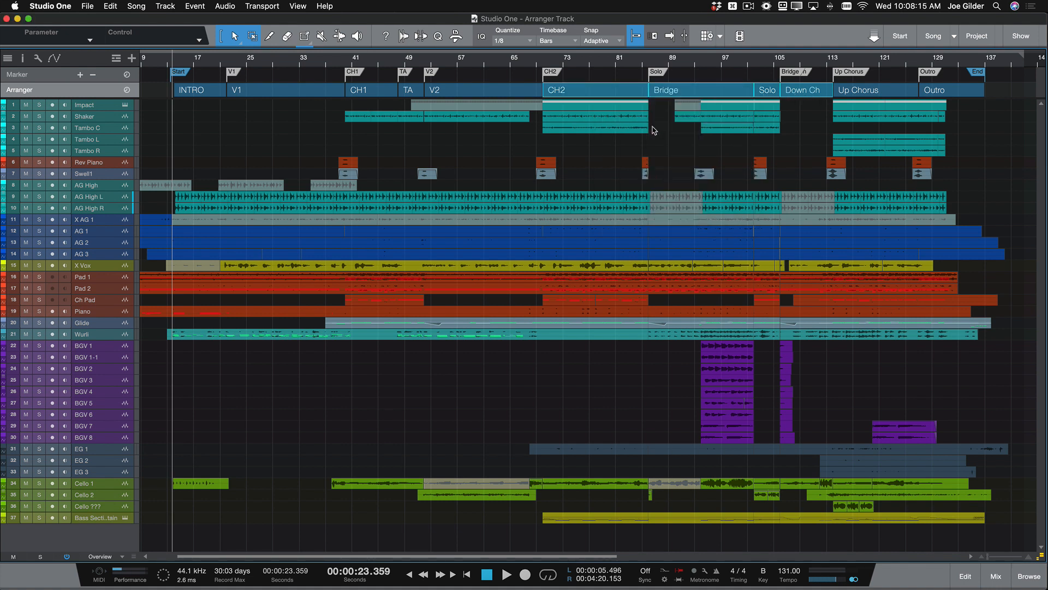
# Step: Open a Scratch Pad beside the song and choose one from the scratch pad list
pyautogui.click(706, 36)
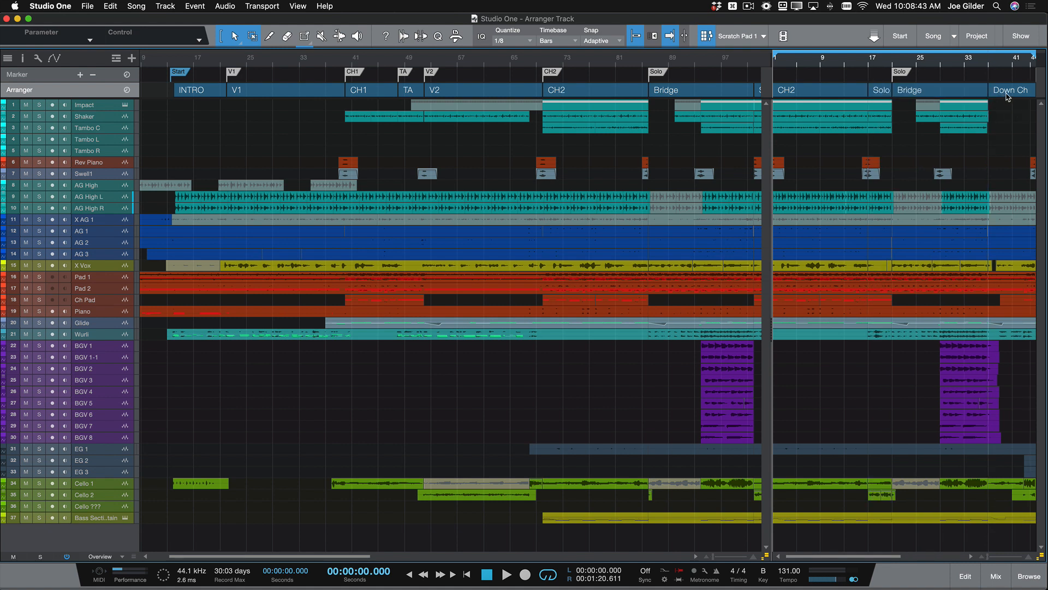
pyautogui.click(764, 36)
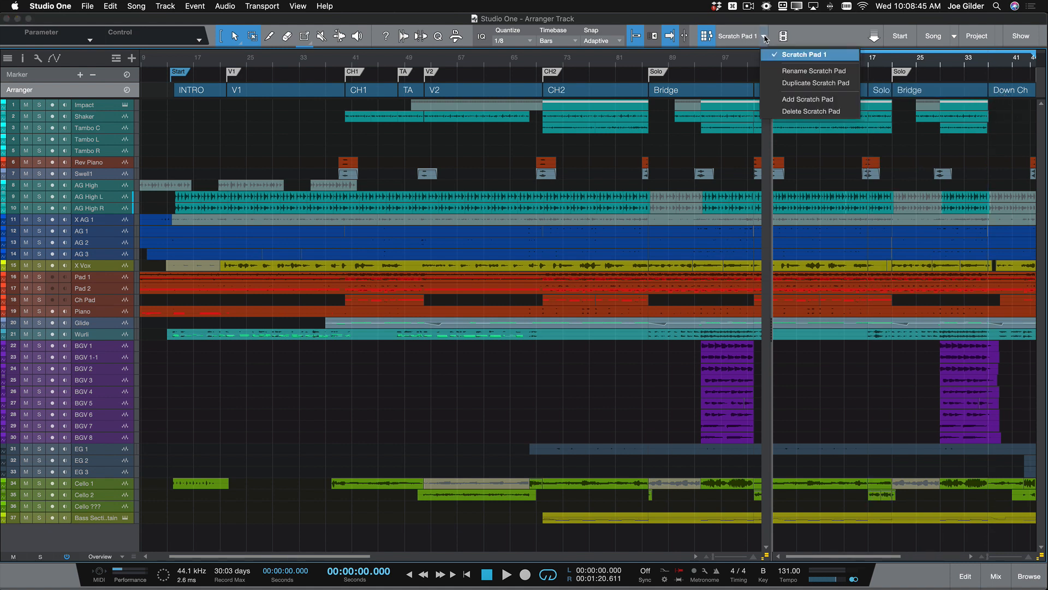
pyautogui.click(807, 99)
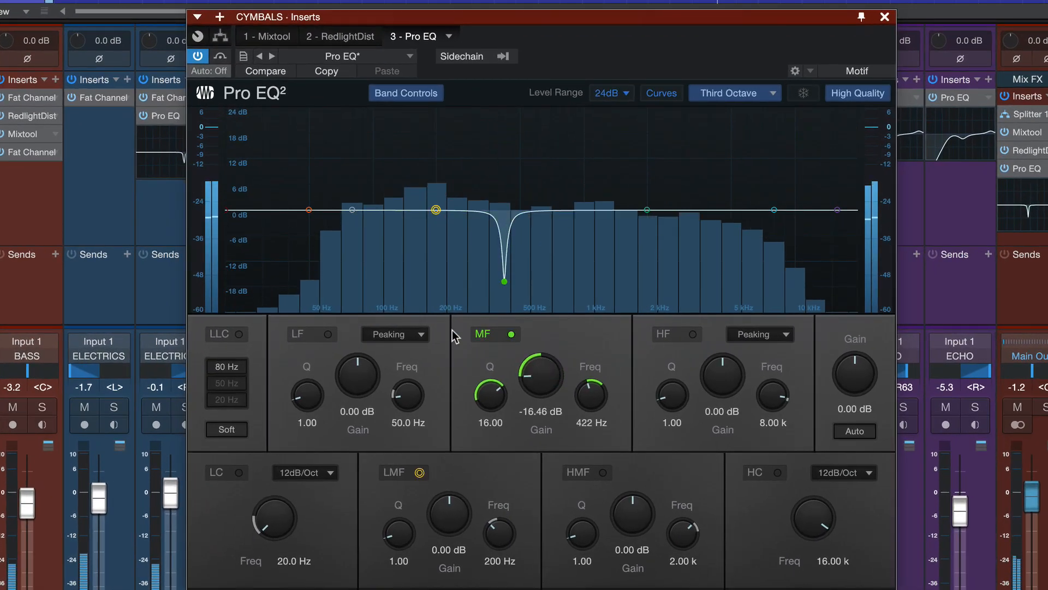
# Step: Browse the Fat Channel's EQ and compressor models
pyautogui.click(239, 334)
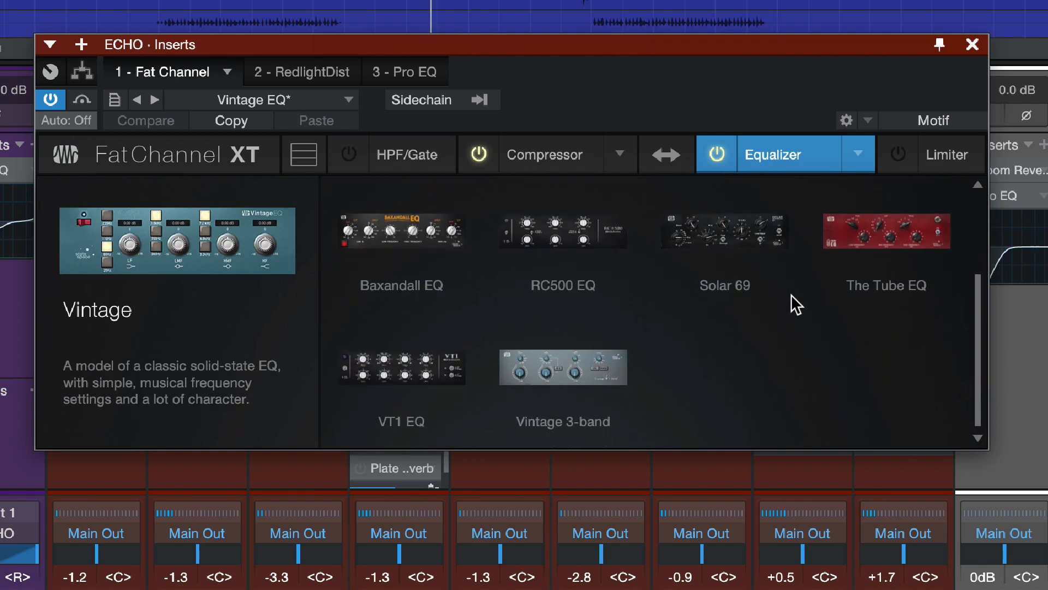
pyautogui.click(545, 154)
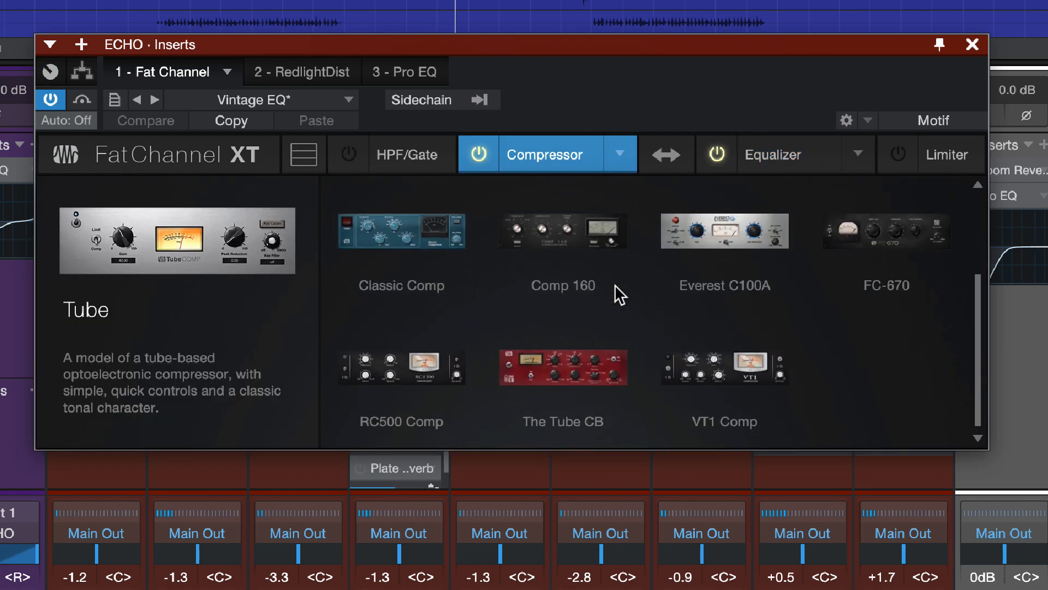
pyautogui.doubleClick(563, 367)
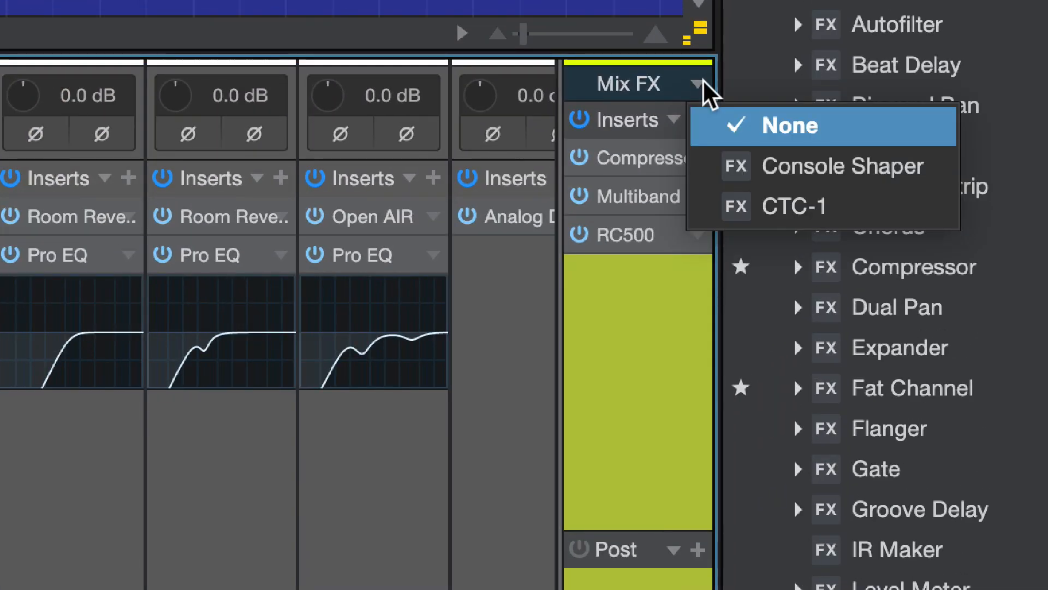
# Step: Put CTC-1 on the main output in Tube mode and close its window
pyautogui.click(795, 205)
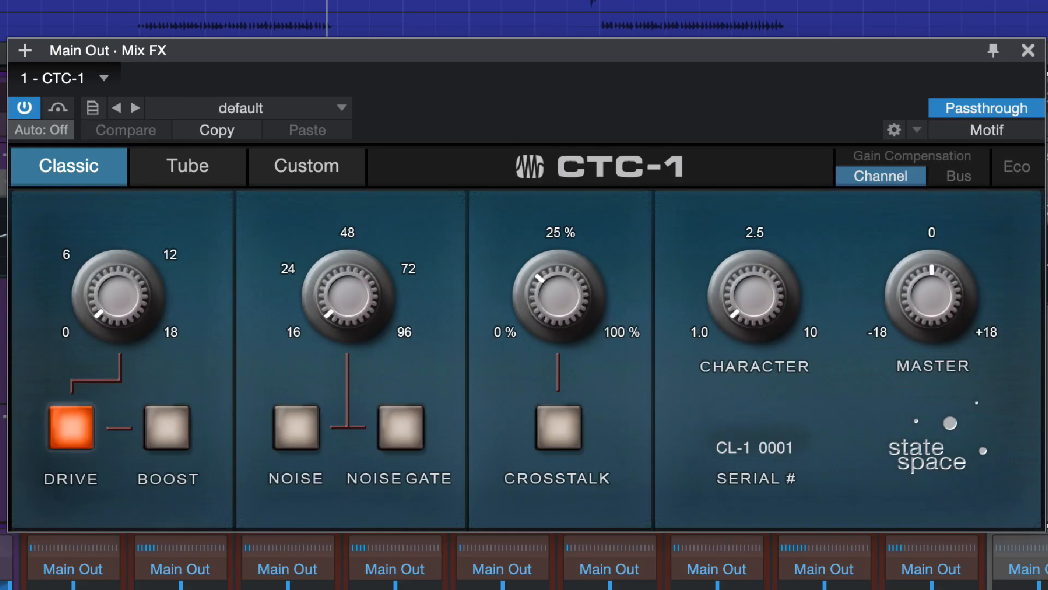
pyautogui.click(188, 166)
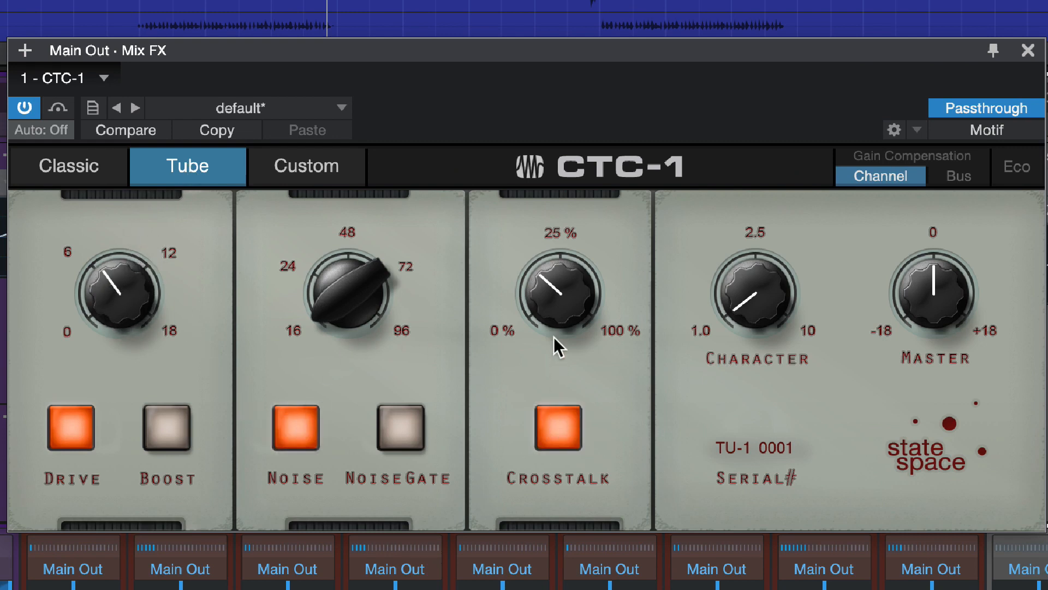
pyautogui.moveTo(754, 304)
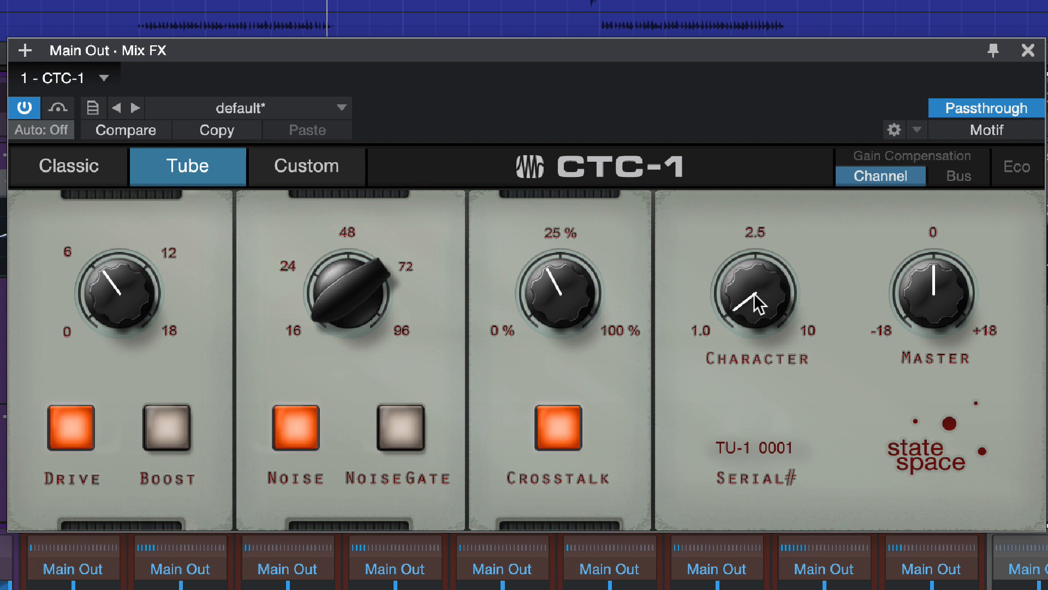
pyautogui.click(1028, 50)
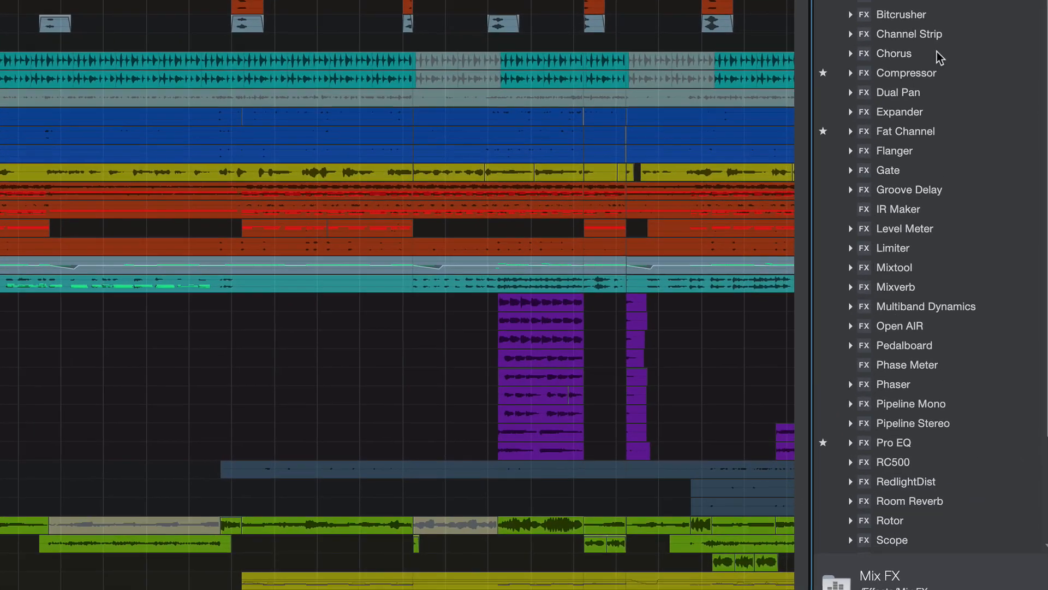
# Step: Lengthen the Room Reverb decay on the Plate Reverb bus, then open the Amen mastering project
pyautogui.scroll(-3)
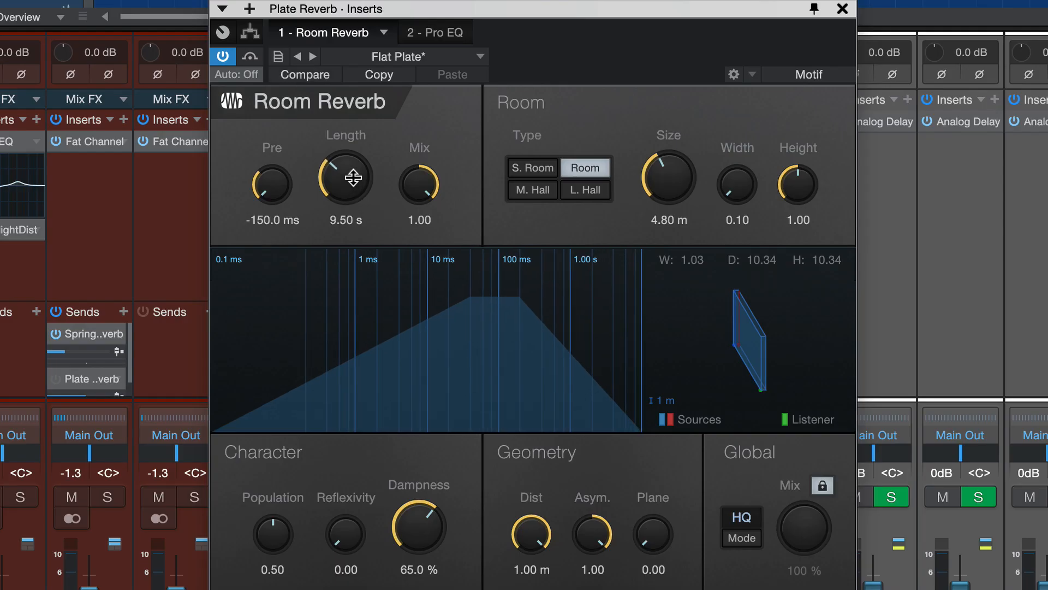
pyautogui.moveTo(345, 177); pyautogui.dragTo(345, 194)
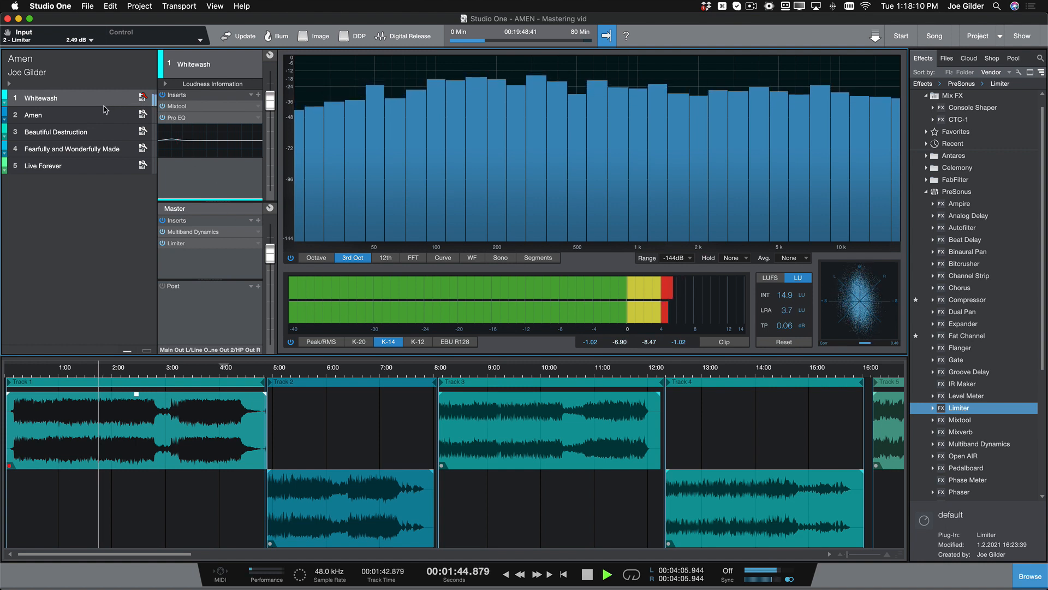
# Step: Update the Amen project's mastering files, dismiss the report, and open the AWESOME SHOW setlist
pyautogui.click(57, 131)
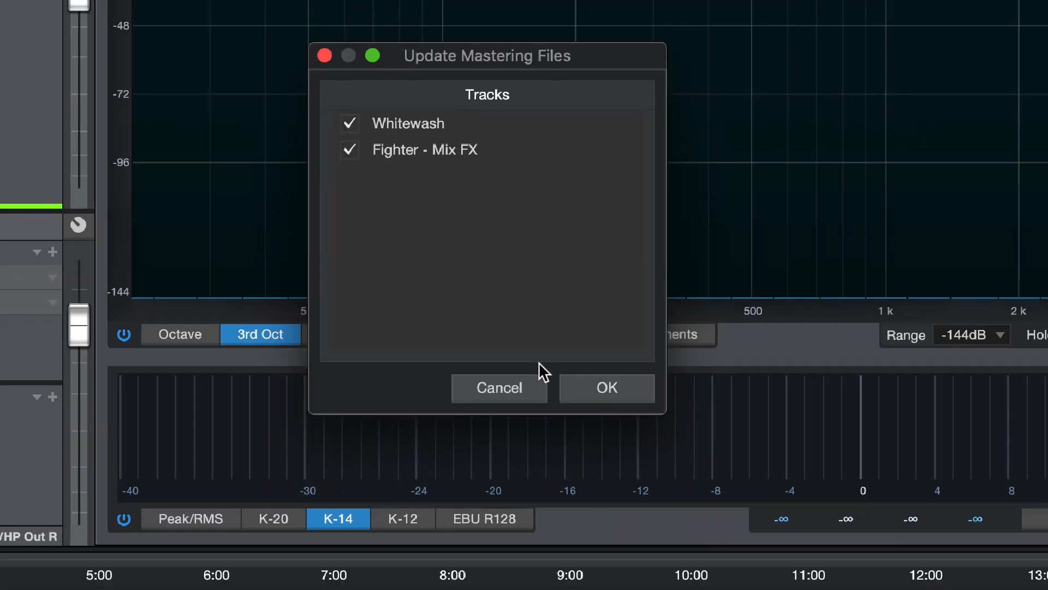
pyautogui.click(605, 388)
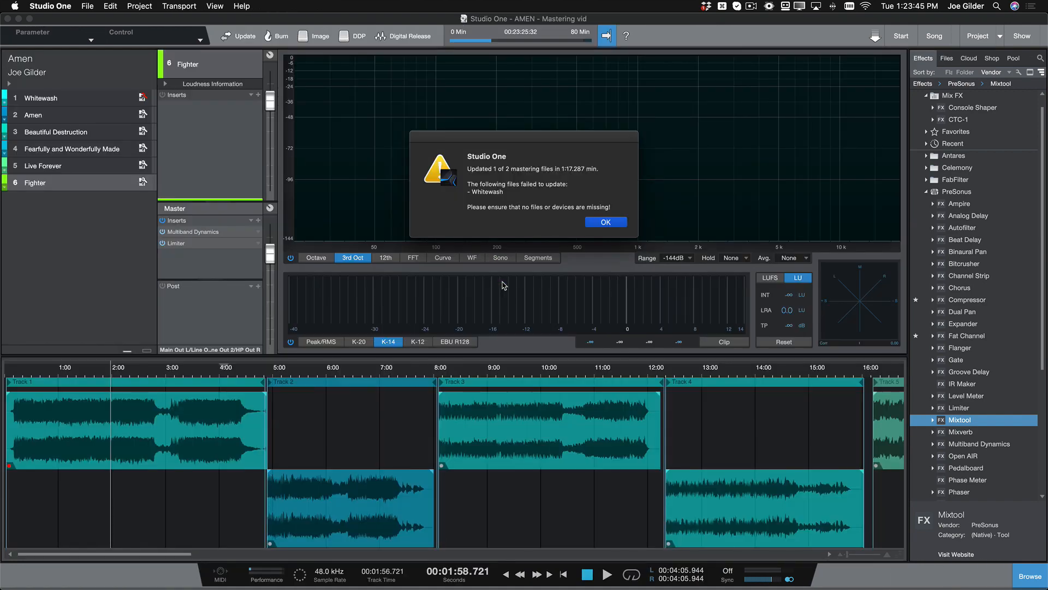
pyautogui.click(604, 221)
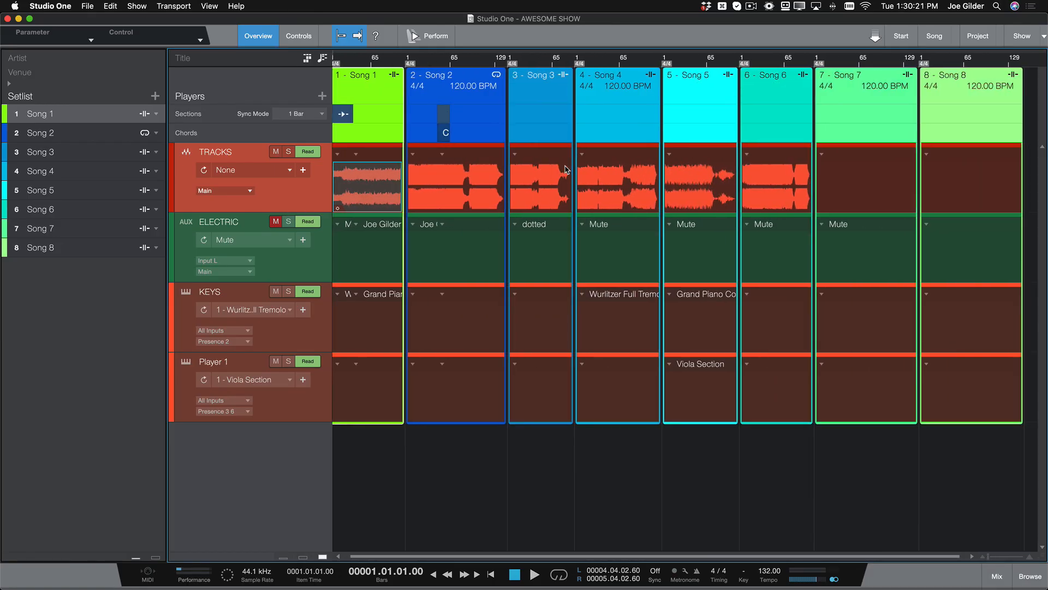
# Step: Select a setlist song, enable Sync Mode, and set the second KEYS patch to Grand Piano Condenser
pyautogui.click(39, 228)
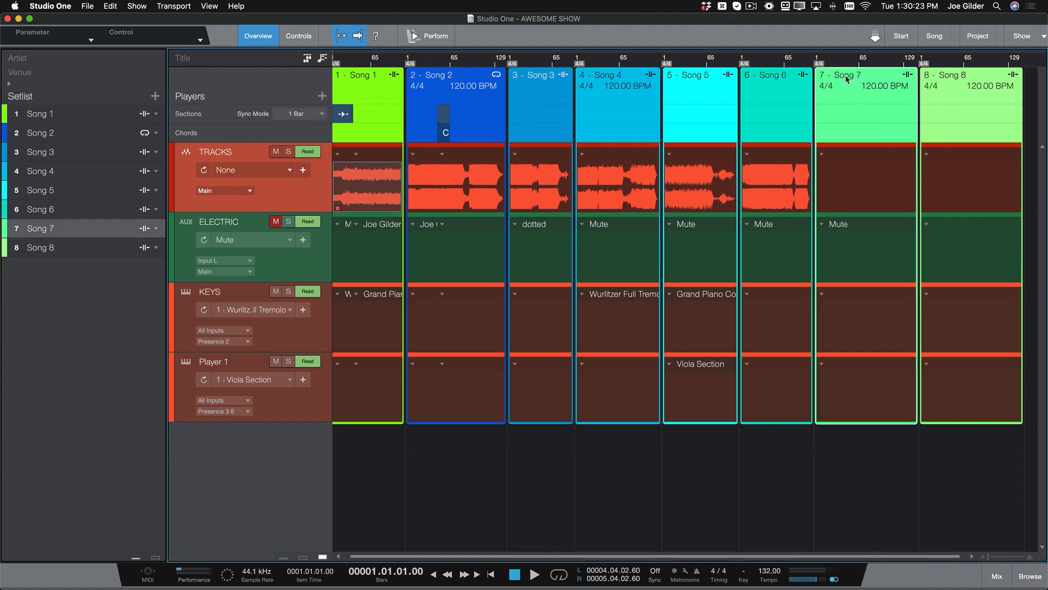
pyautogui.click(651, 80)
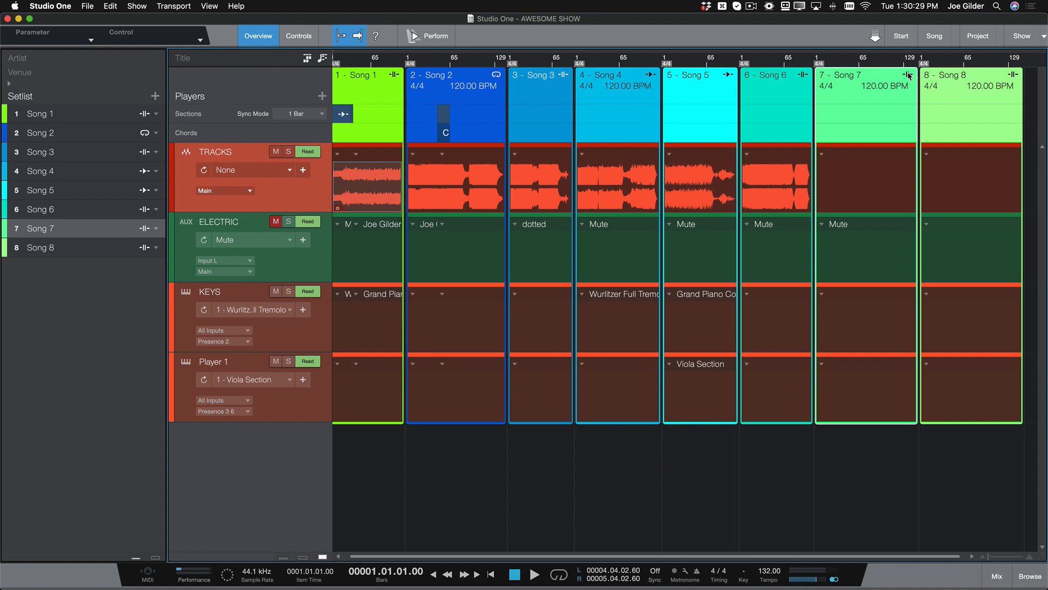
pyautogui.moveTo(503, 232)
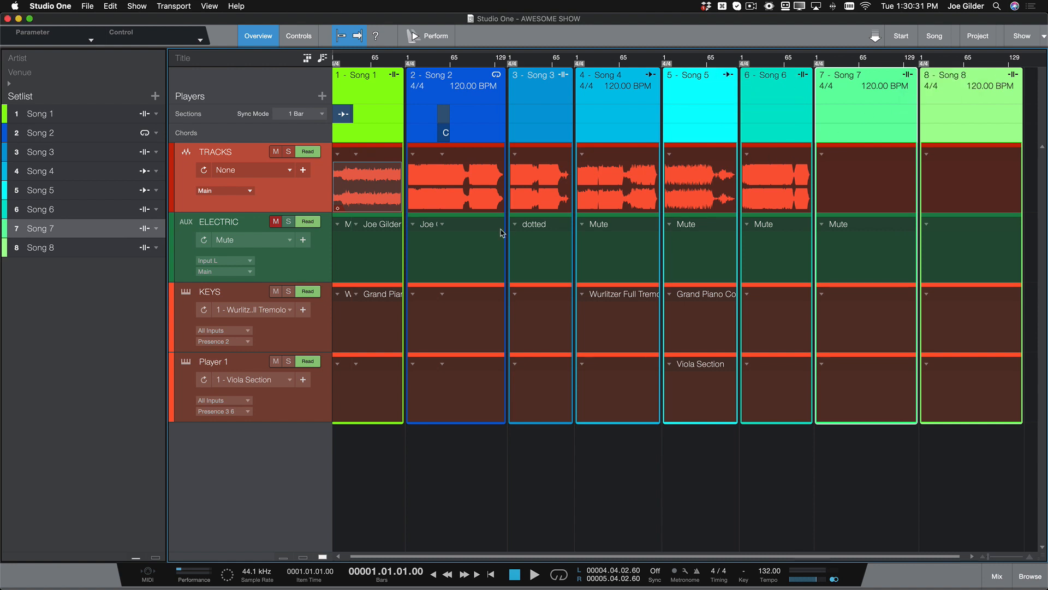
pyautogui.click(301, 113)
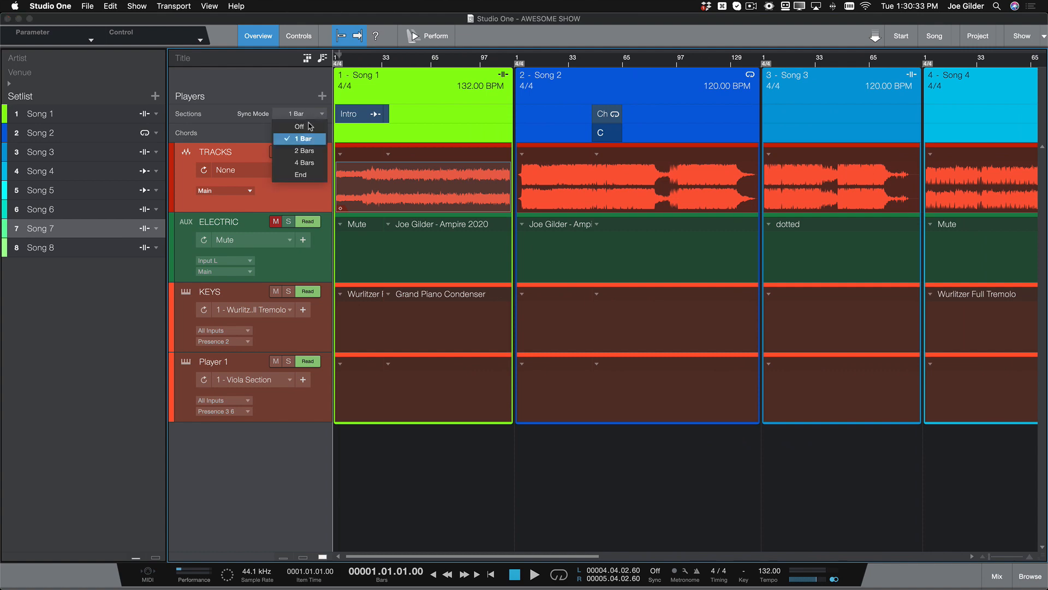
pyautogui.click(304, 150)
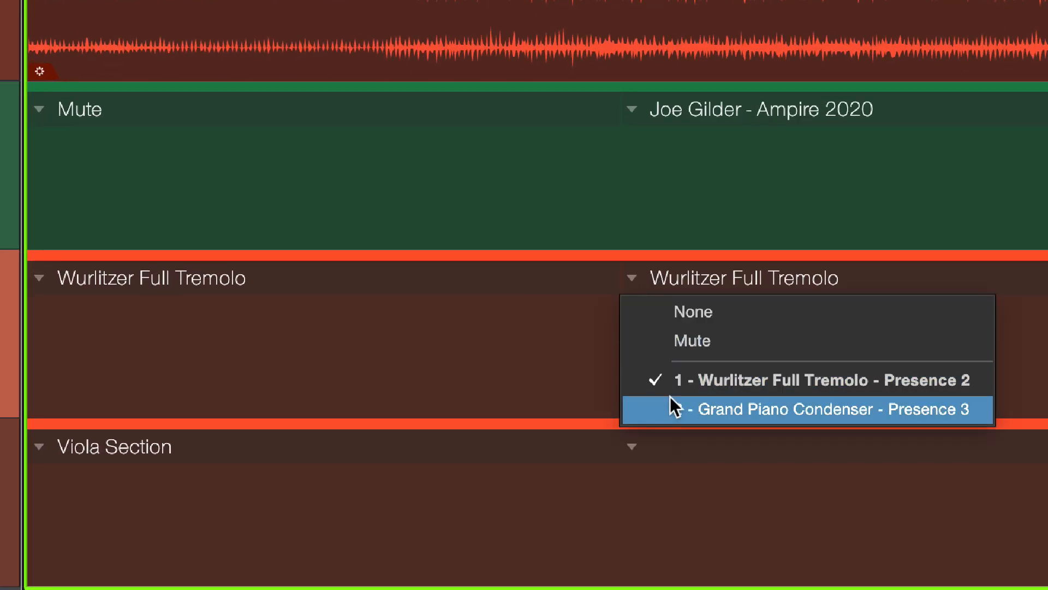
pyautogui.click(802, 409)
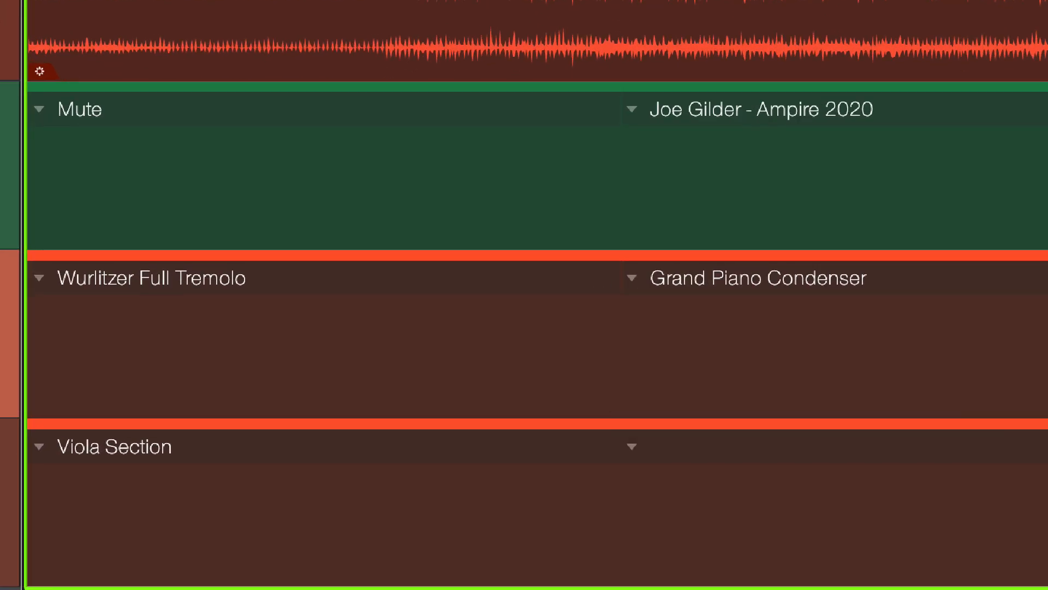